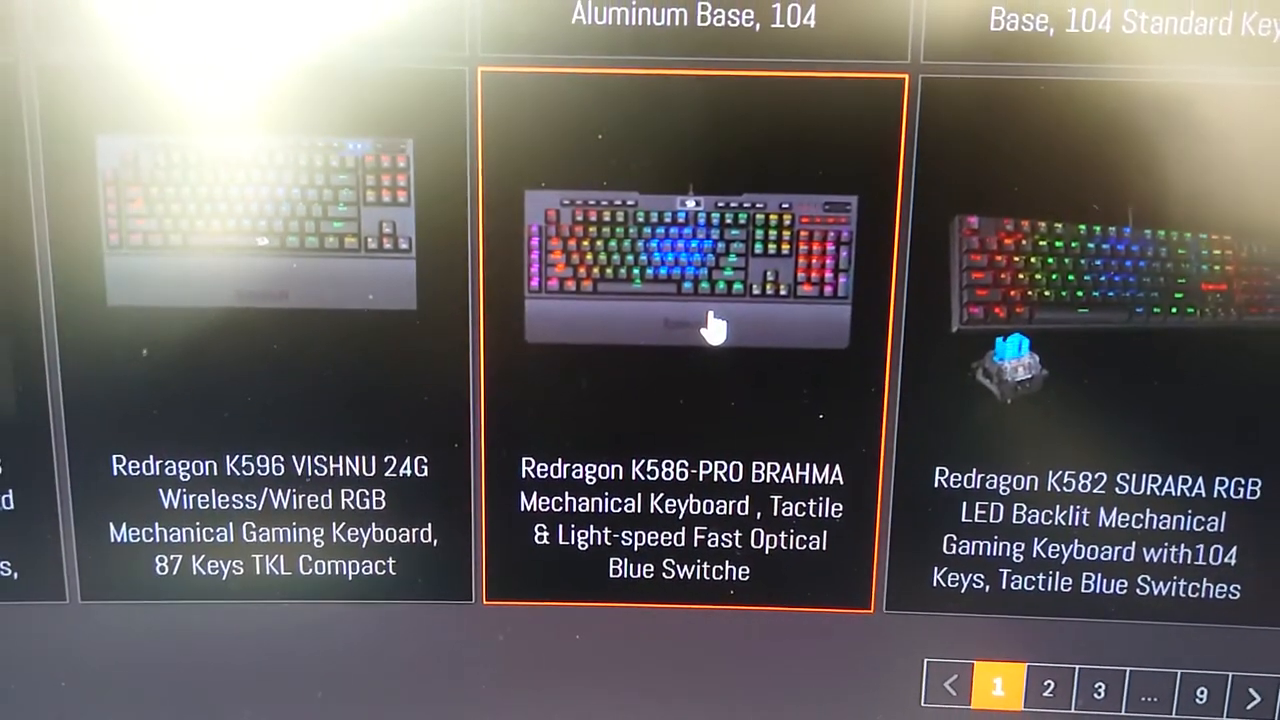
# Step: Scroll the Redragon product grid up toward the keyboard listings
pyautogui.scroll(3)
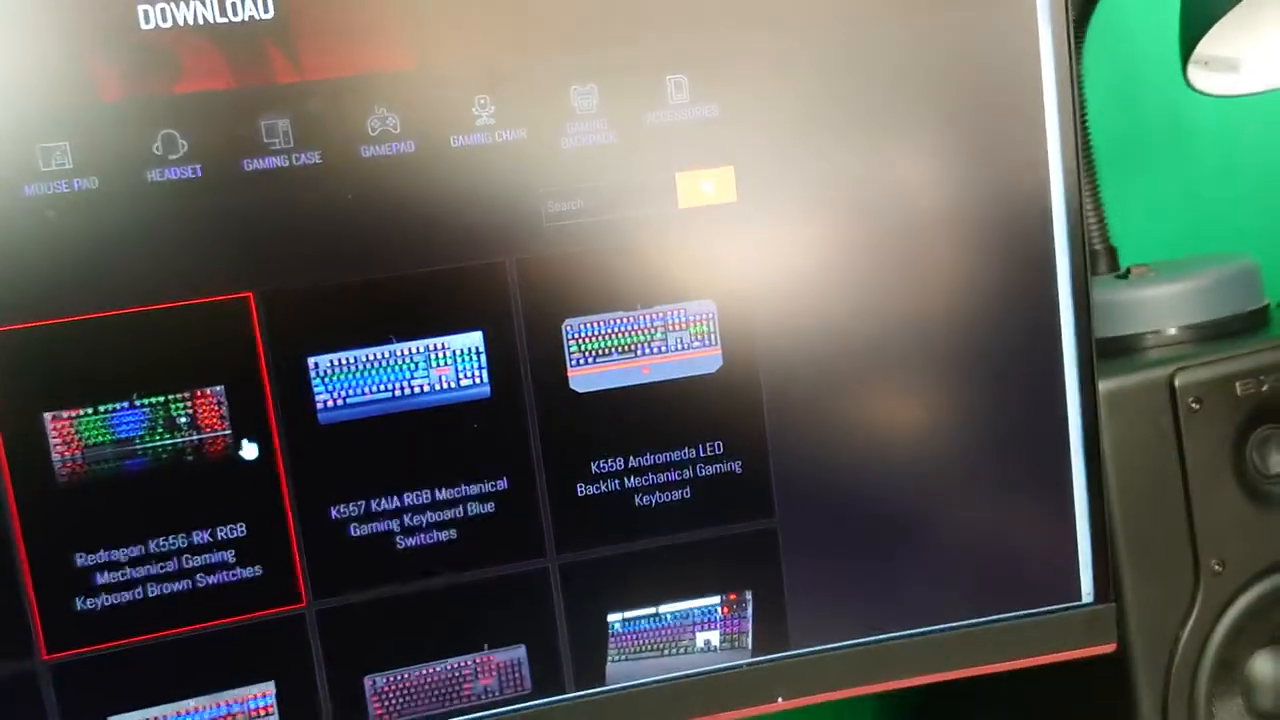
# Step: Scroll down the K586 Brahma Pro download page to reach the software package
pyautogui.scroll(-3)
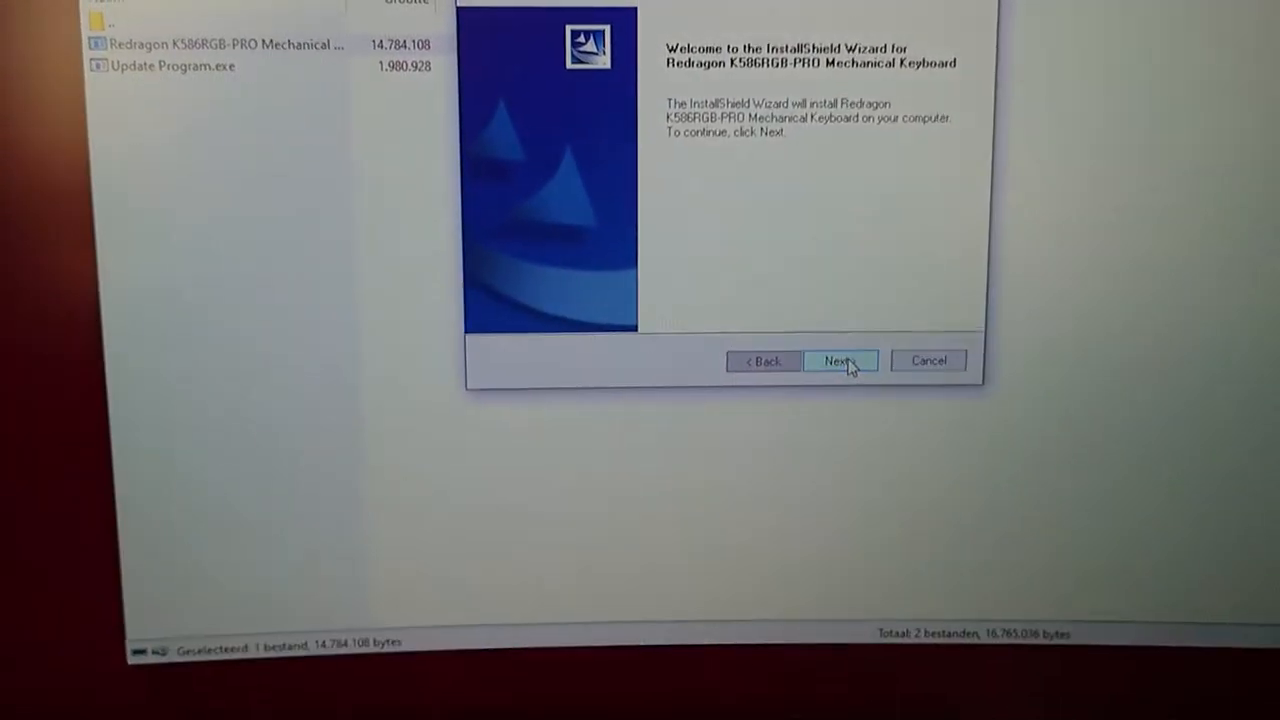
# Step: Install the K586RGB-PRO software to the default folder and finish the wizard
pyautogui.click(838, 361)
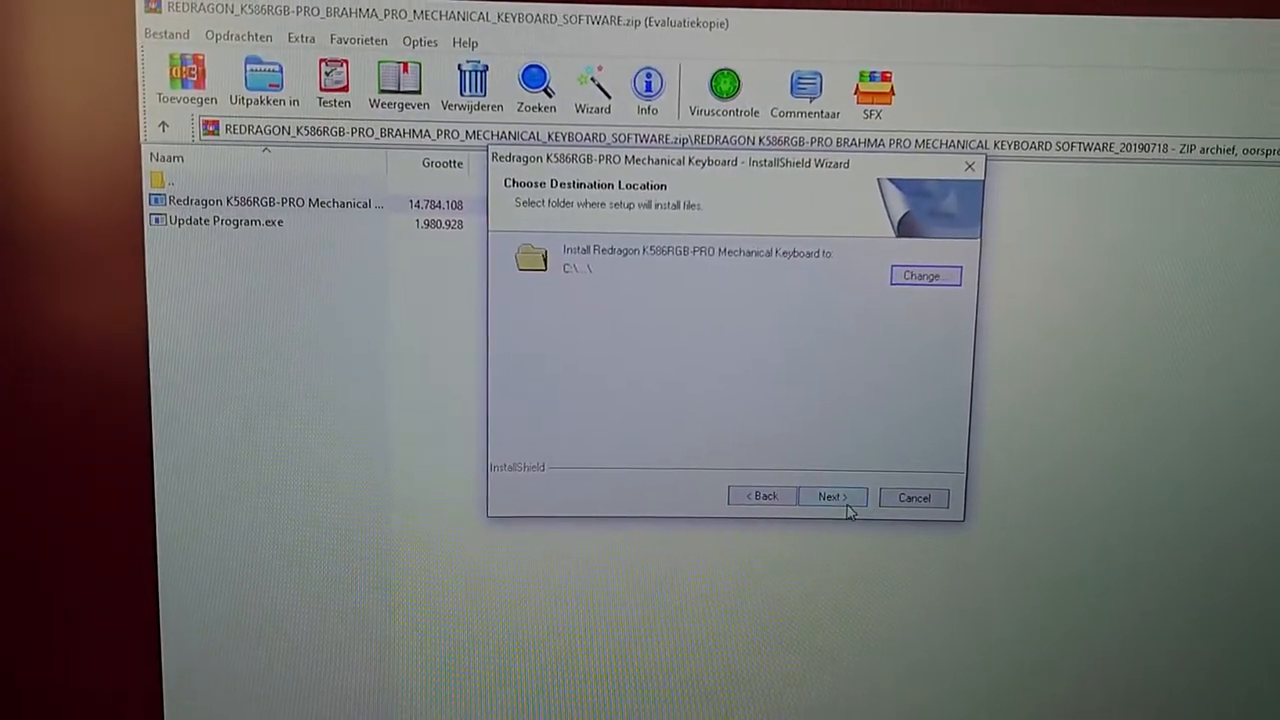
pyautogui.click(832, 497)
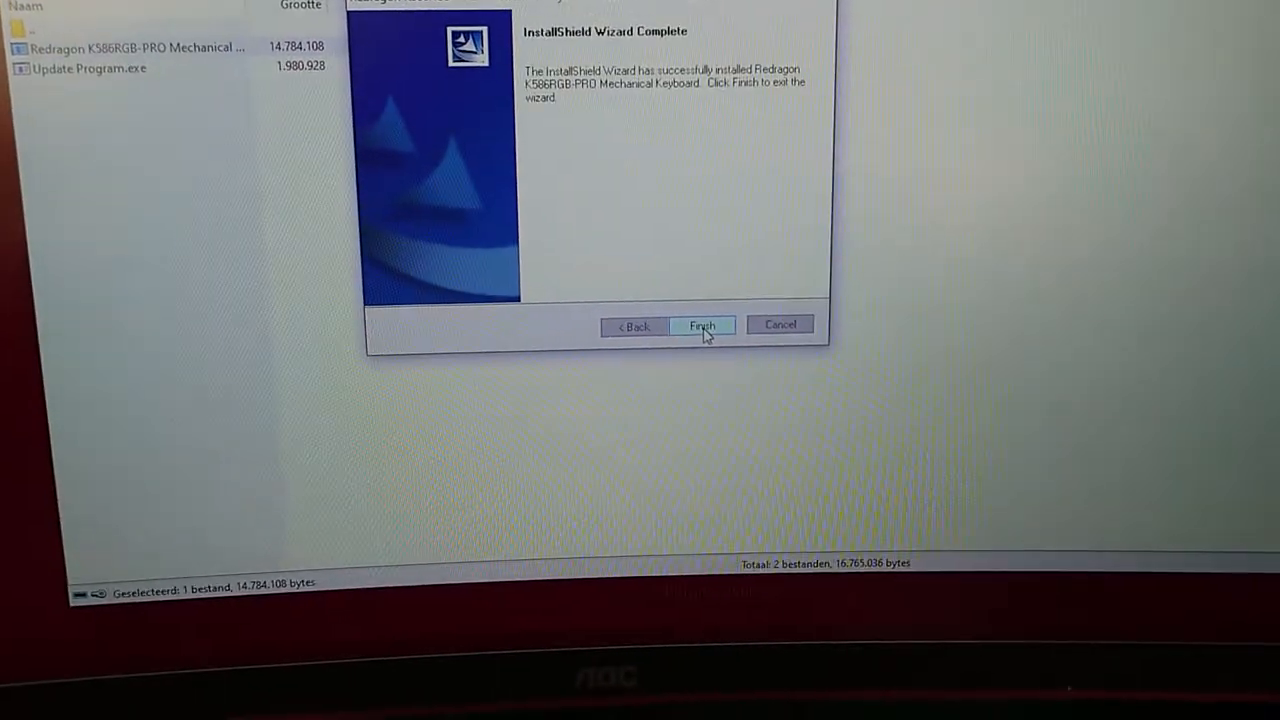
pyautogui.click(702, 325)
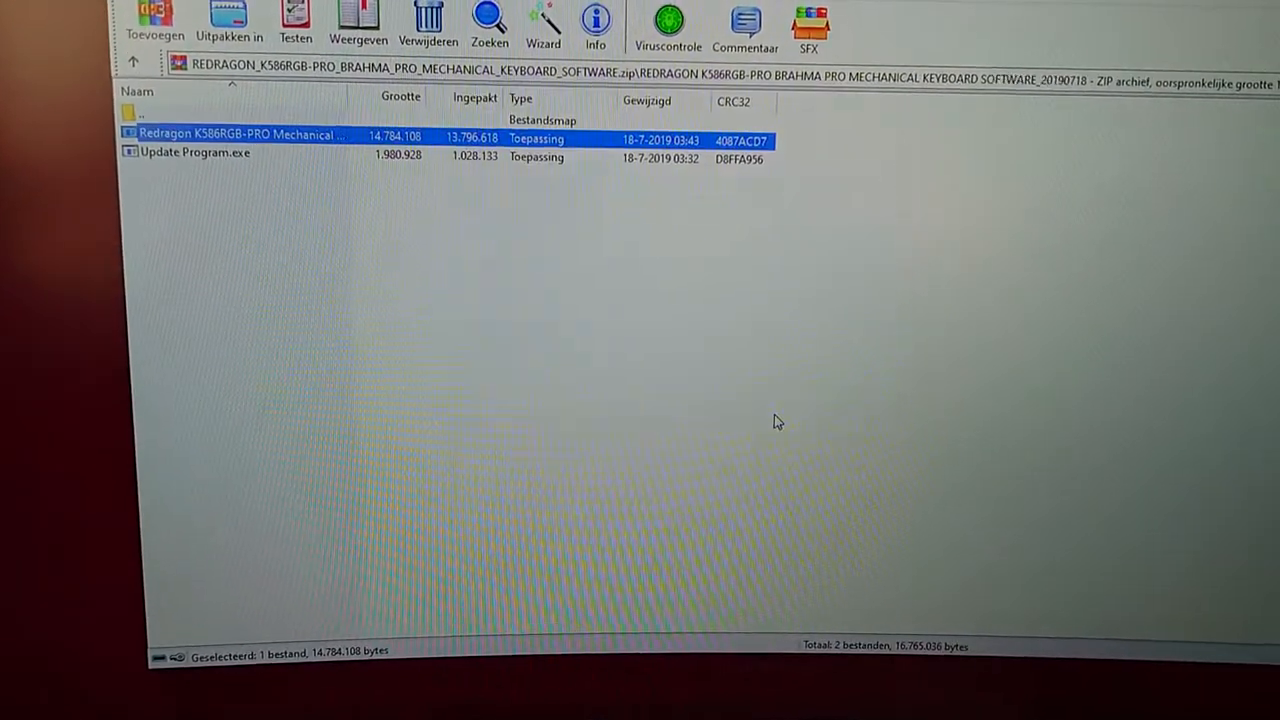
# Step: Run Update Program.exe and start the Brahma Pro firmware update
pyautogui.doubleClick(195, 152)
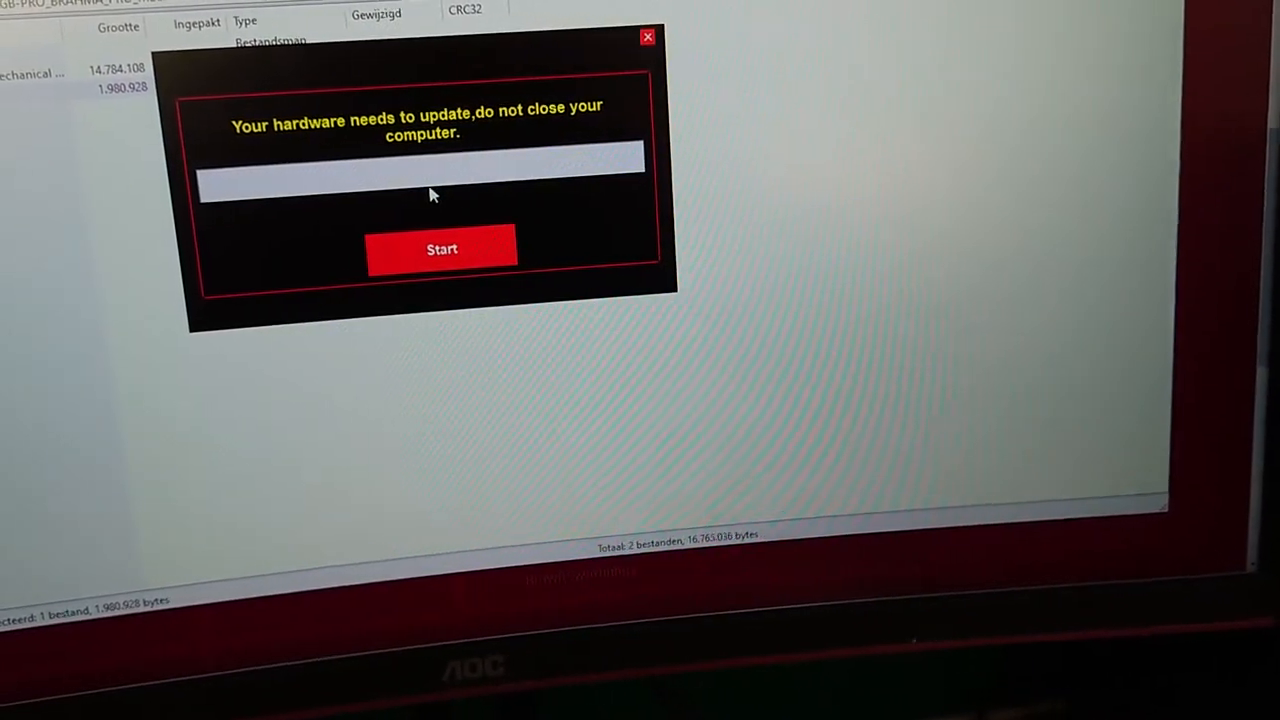
pyautogui.click(442, 248)
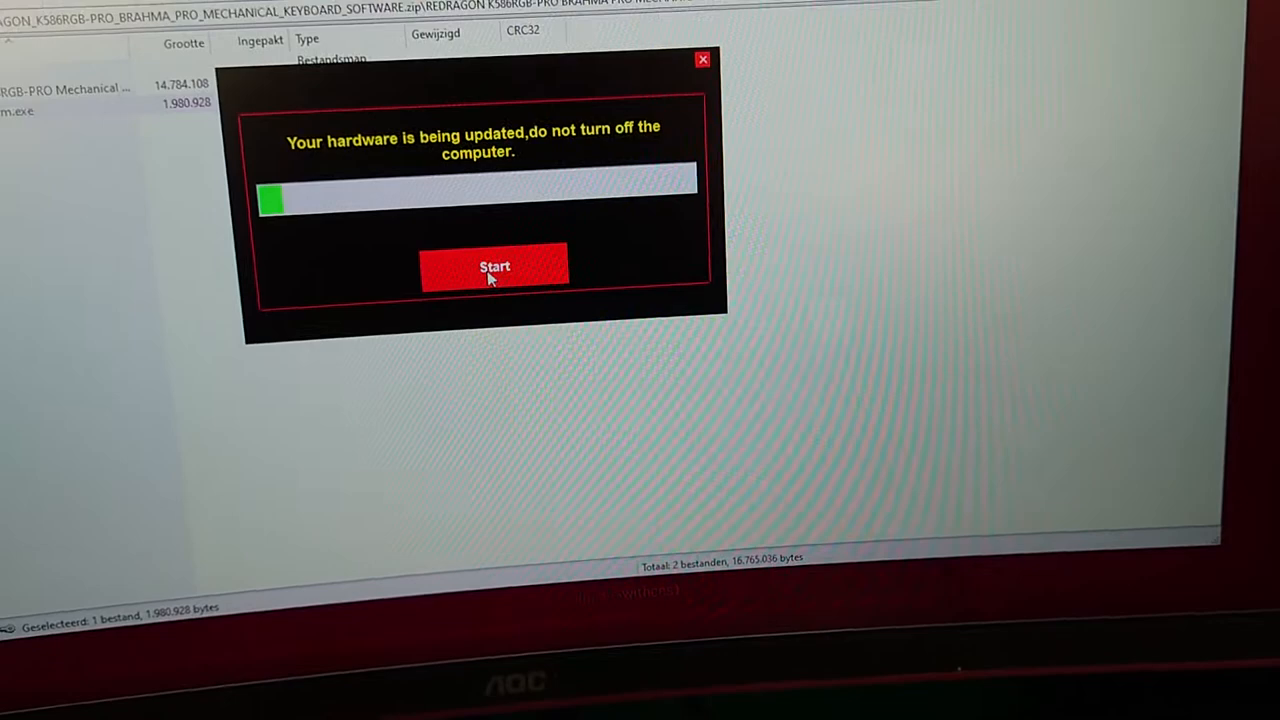
pyautogui.click(494, 266)
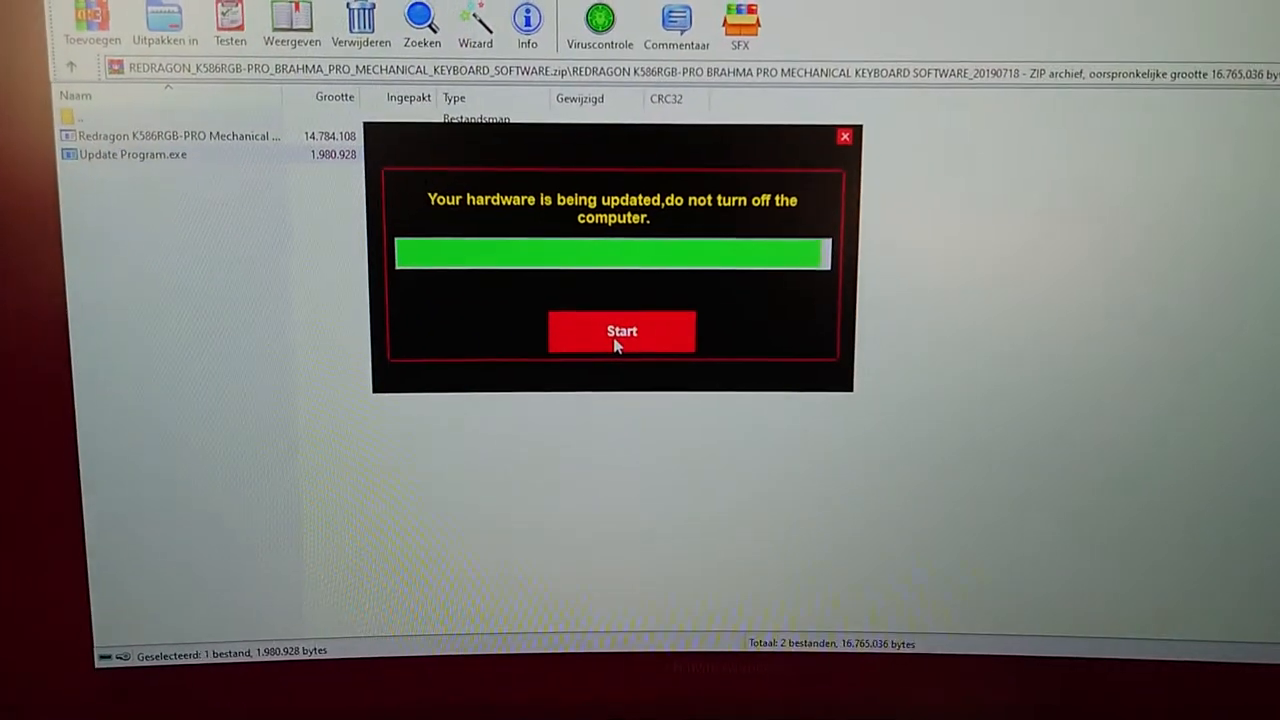
pyautogui.click(621, 331)
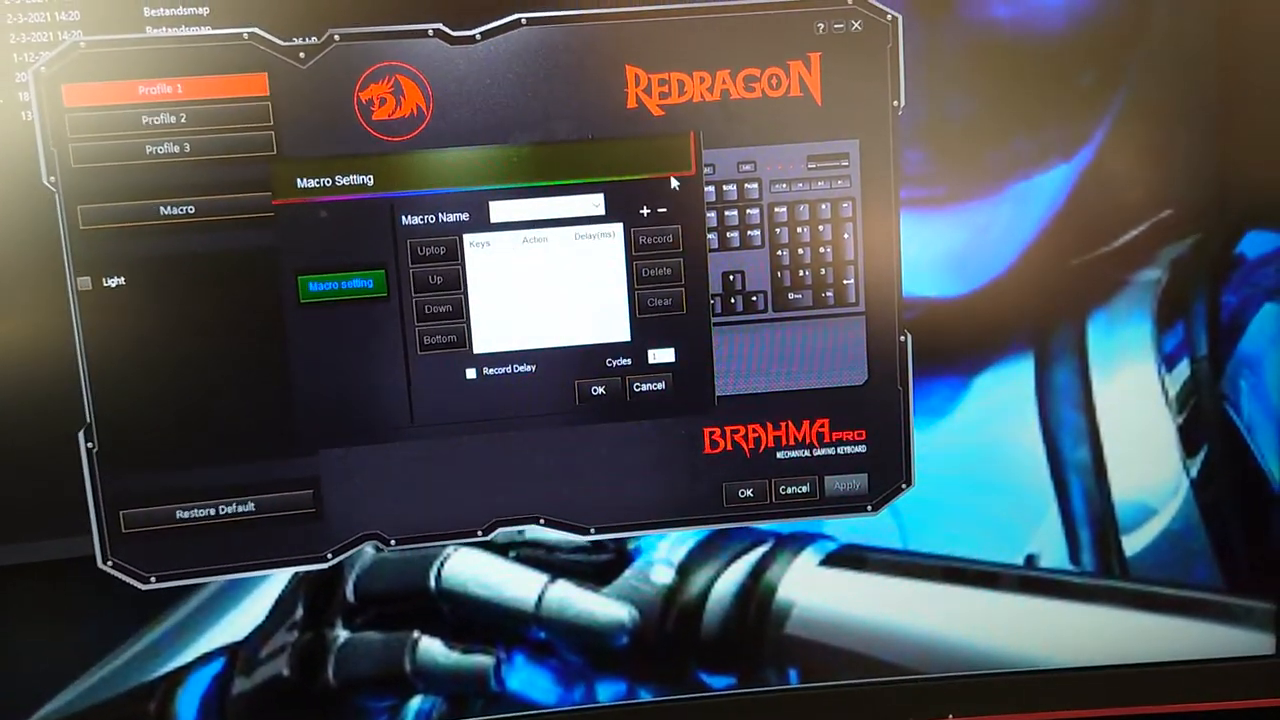
# Step: Close Macro Setting, select Profile 1, and enable Normally on Colourful lighting
pyautogui.click(648, 387)
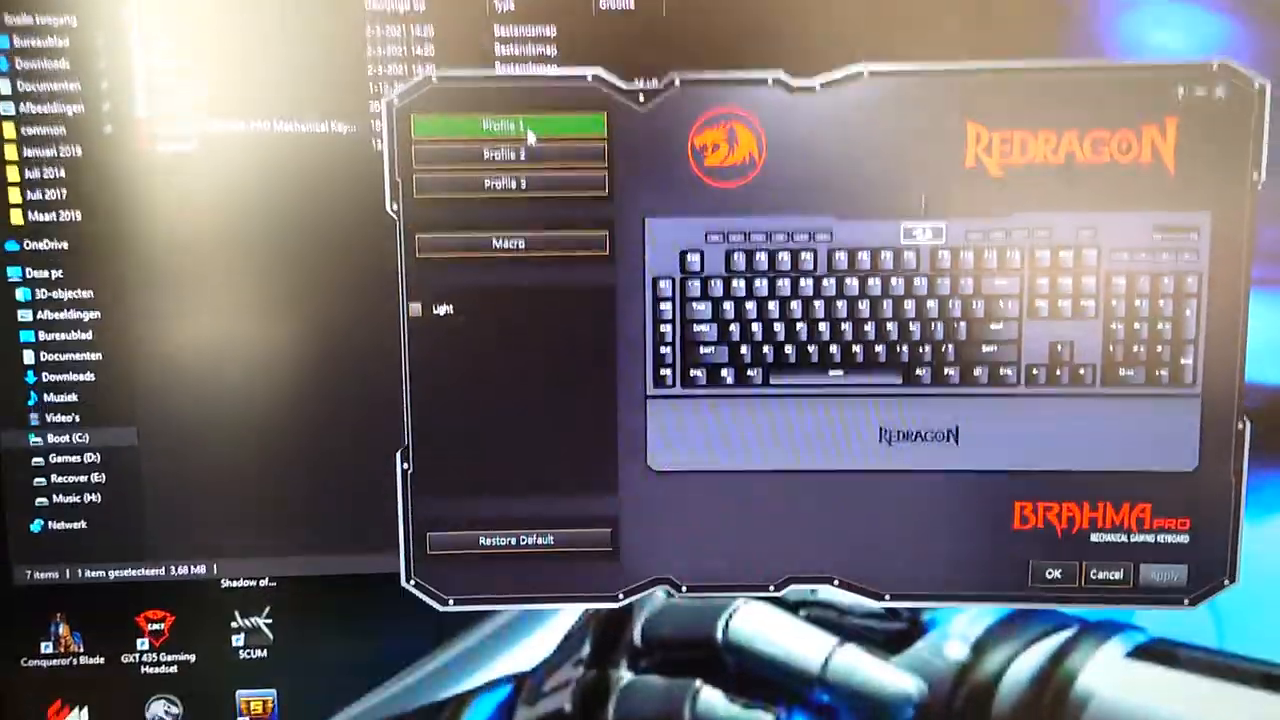
pyautogui.click(544, 155)
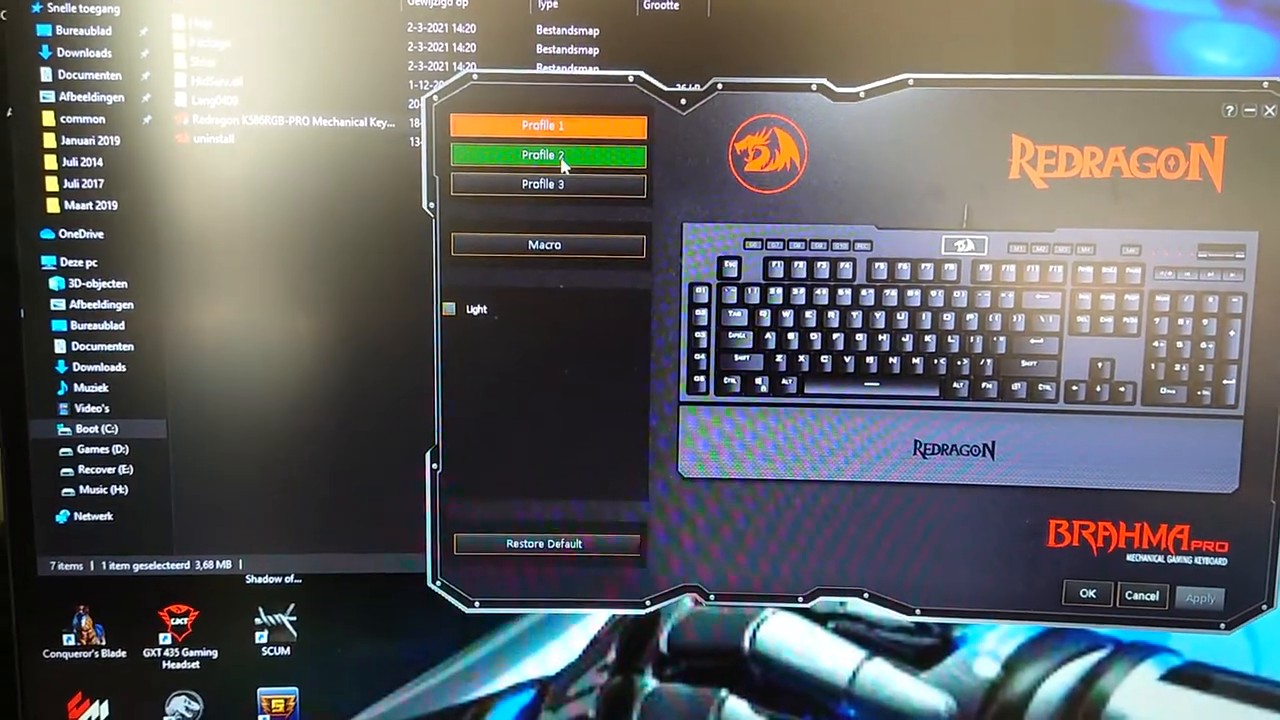
pyautogui.click(510, 168)
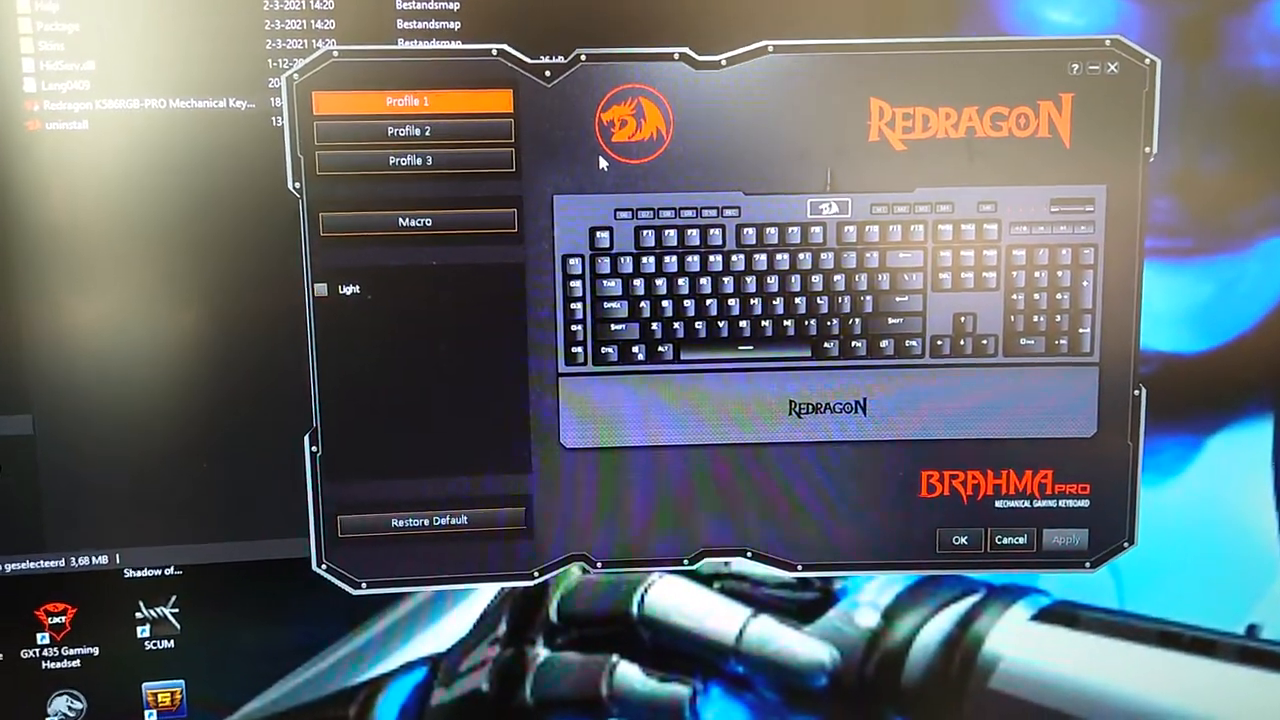
pyautogui.click(320, 289)
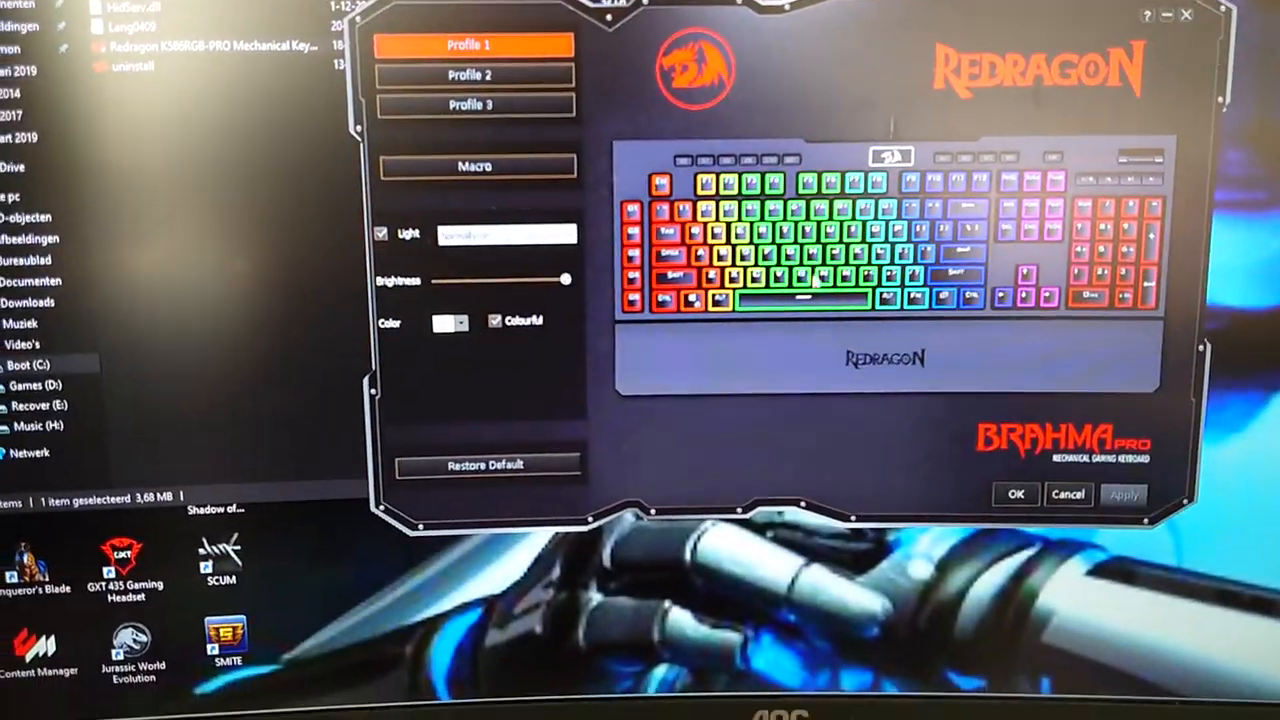
pyautogui.click(471, 104)
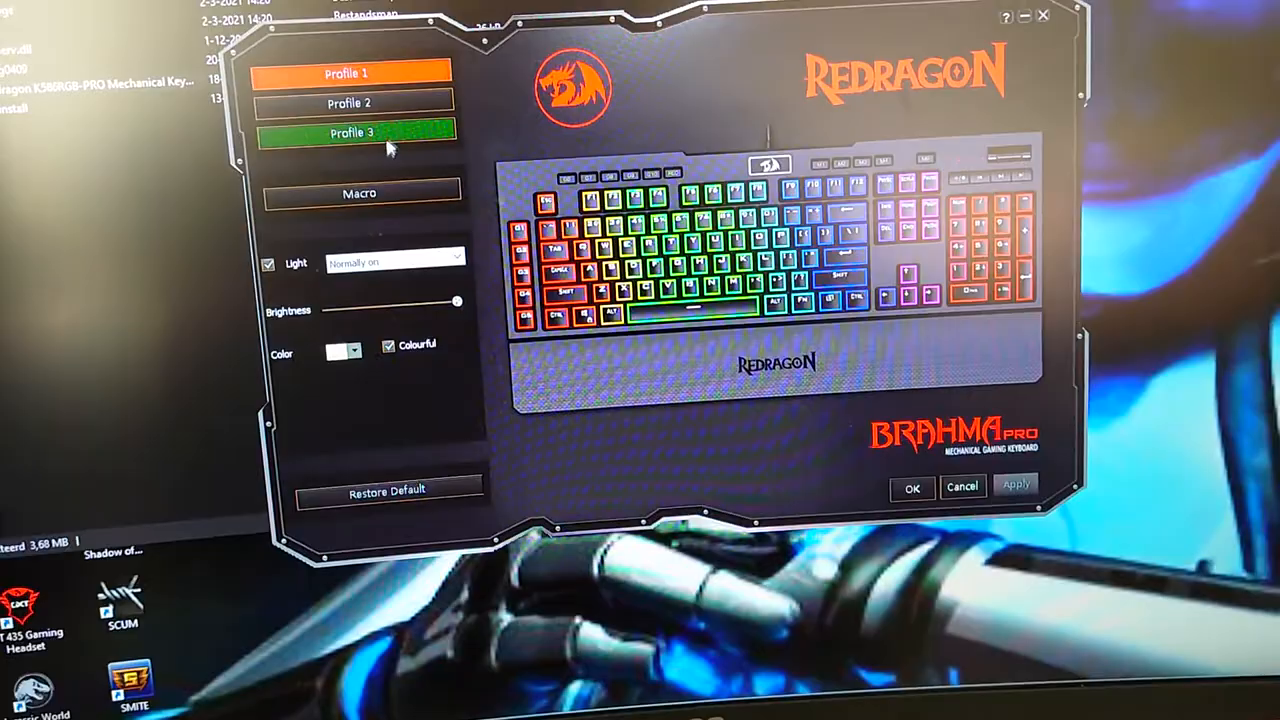